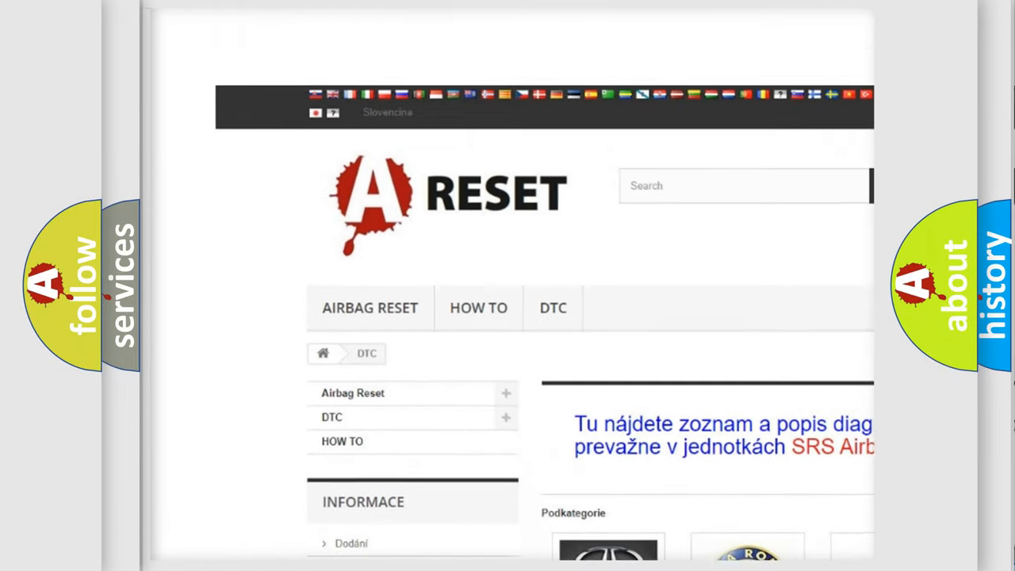
Scroll down the DTC brand grid until the Saturn DTC tile appears
scroll("down", 3)
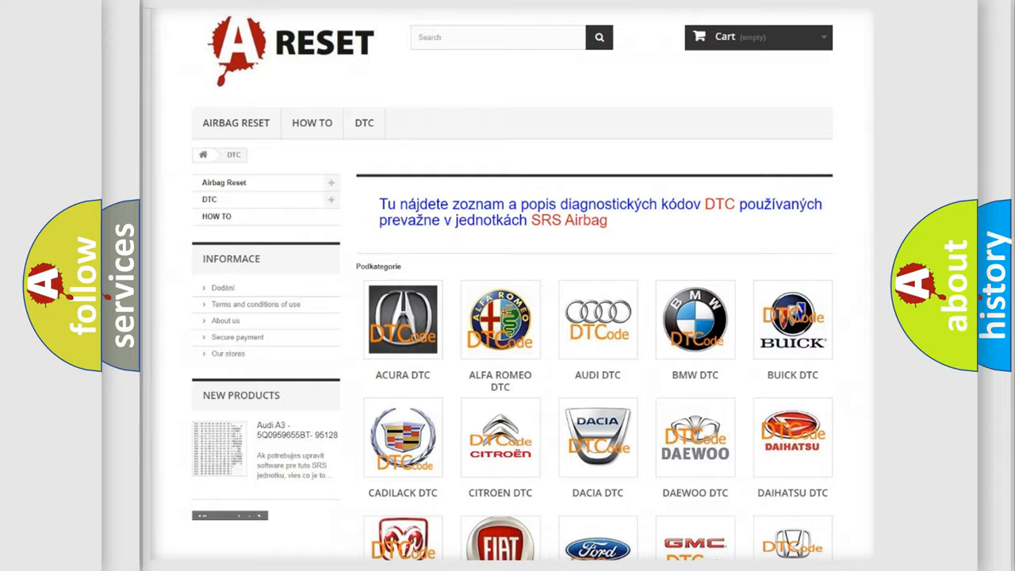
scroll("down", 3)
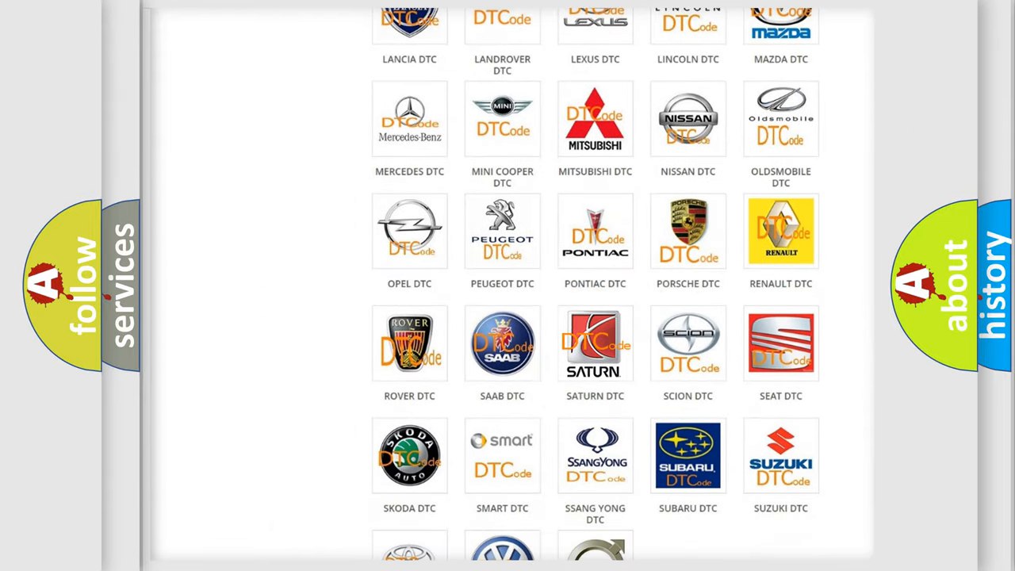
Open Saturn DTC, scroll through its trouble code subcategories, and return to the top
left_click(595, 344)
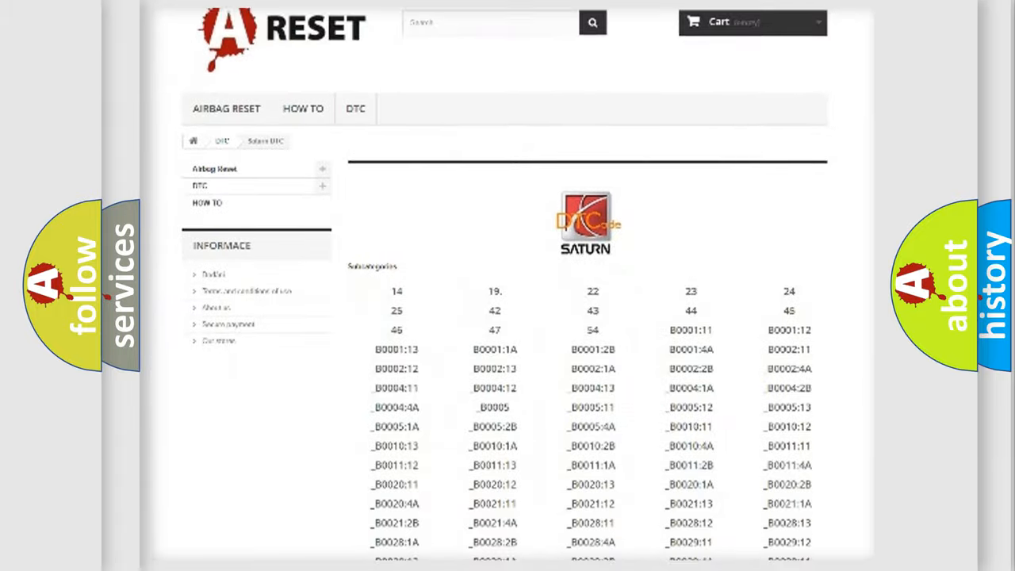
scroll("down", 3)
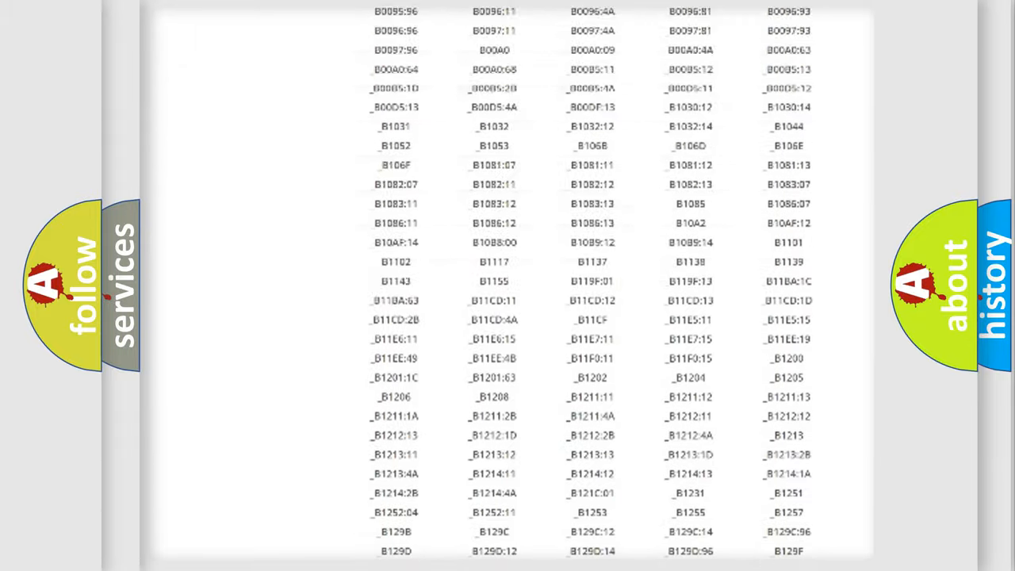
scroll("up", 3)
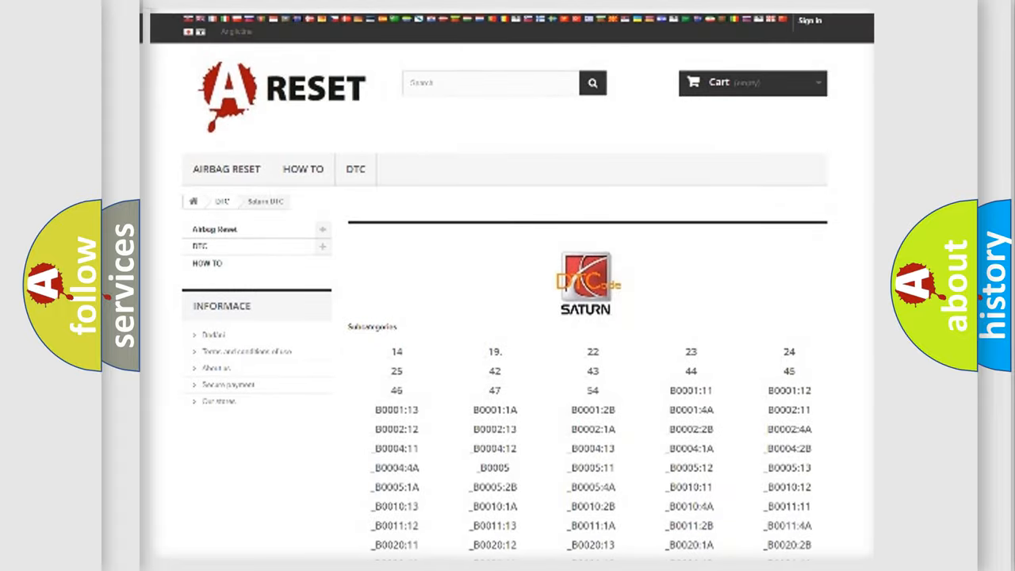